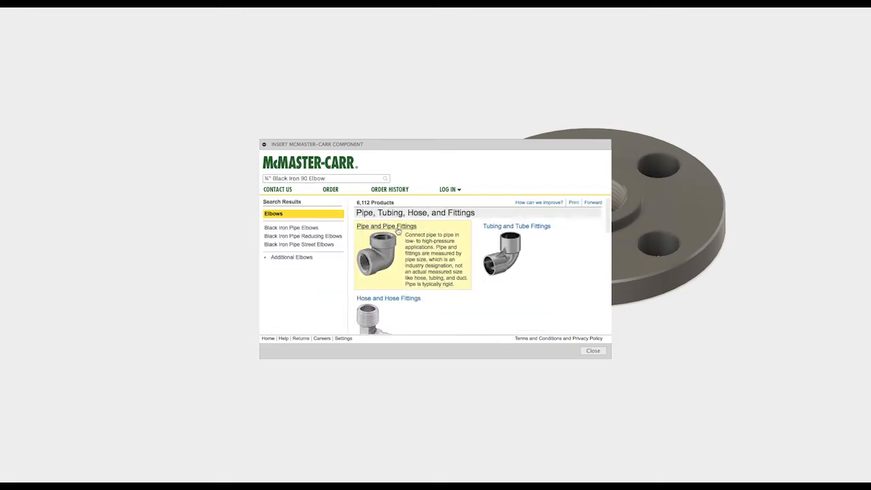
- Insert a black iron 90° threaded elbow from McMaster-Carr beside the flange
click(386, 226)
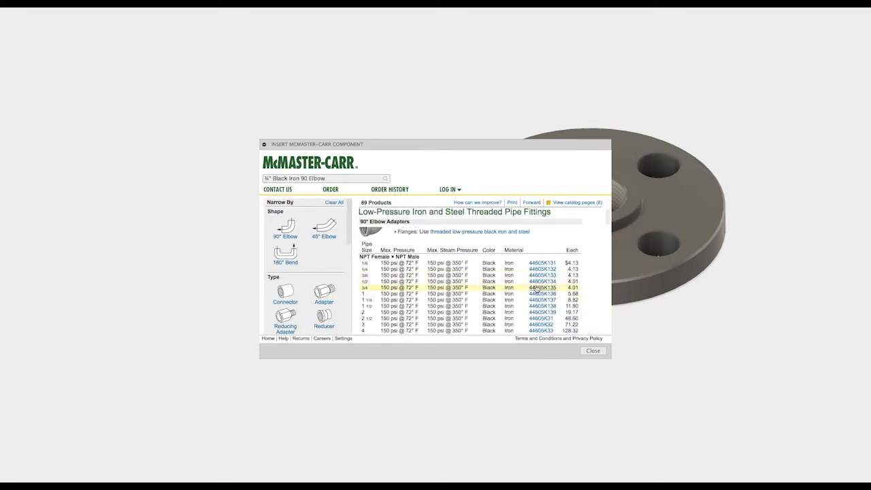
click(539, 288)
text(T)
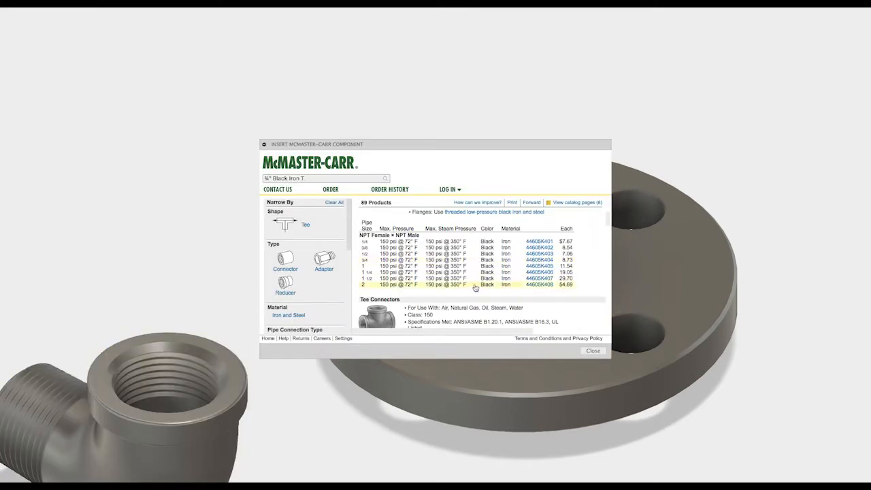
- Insert a black iron threaded tee from McMaster-Carr into the design
click(539, 260)
text(Nipple)
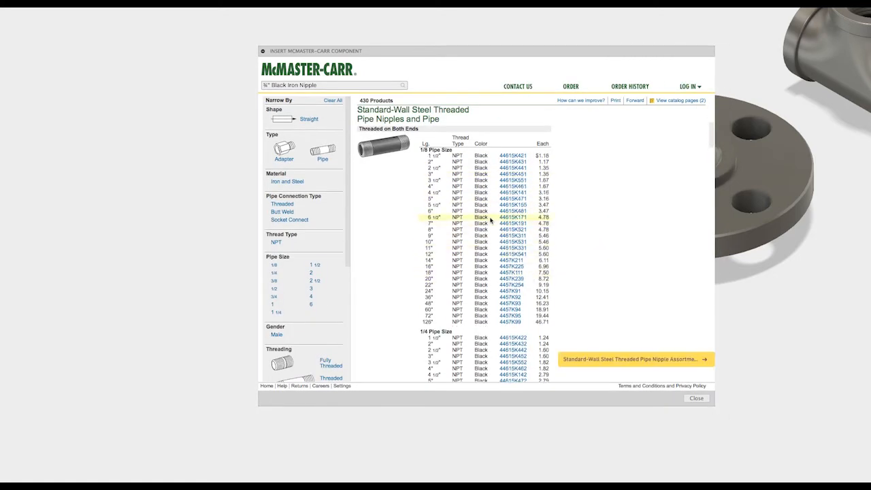
- Bring up the product page for the 3/4 pipe size, 24-inch threaded steel nipple
scroll(down, 3)
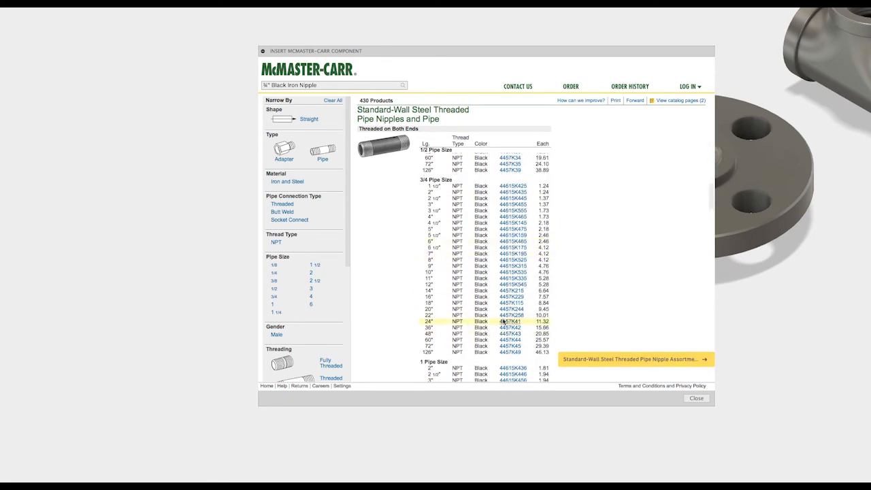
click(514, 321)
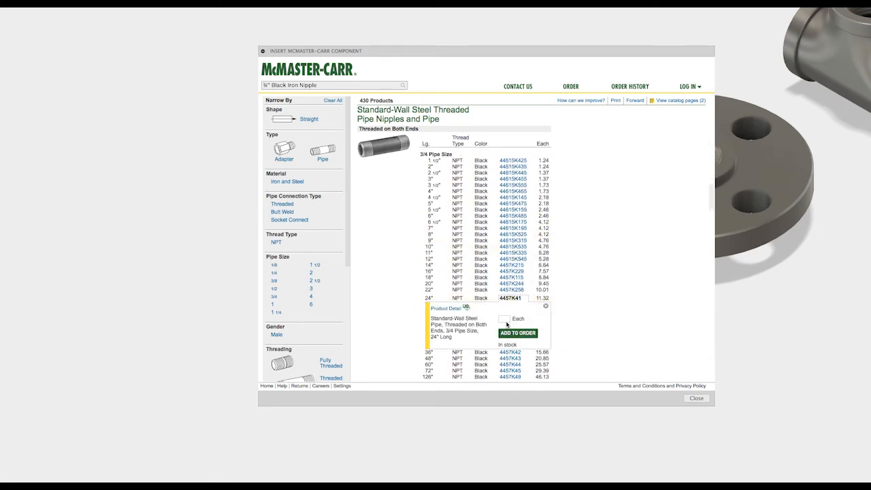
click(515, 296)
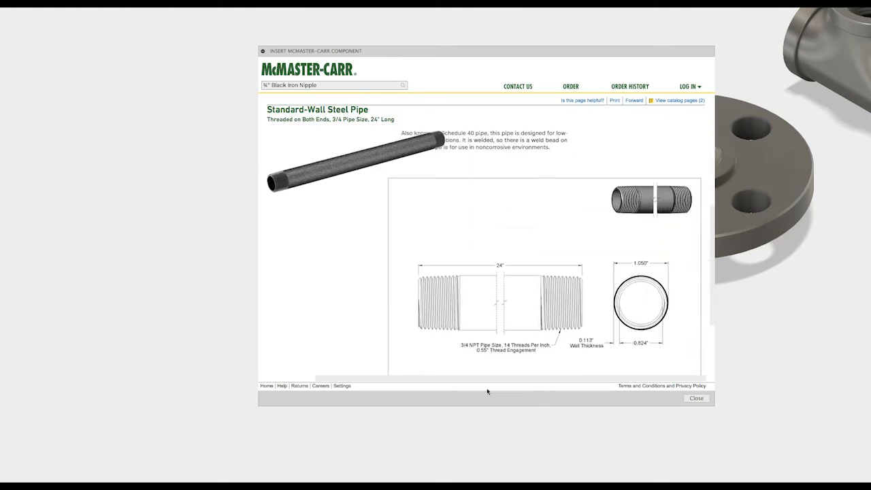